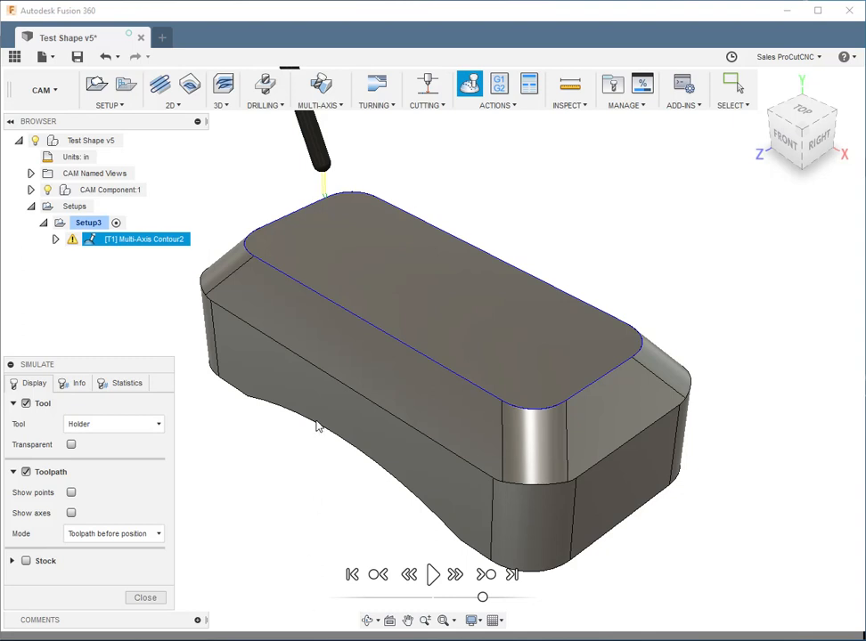
mouse_move(573, 356)
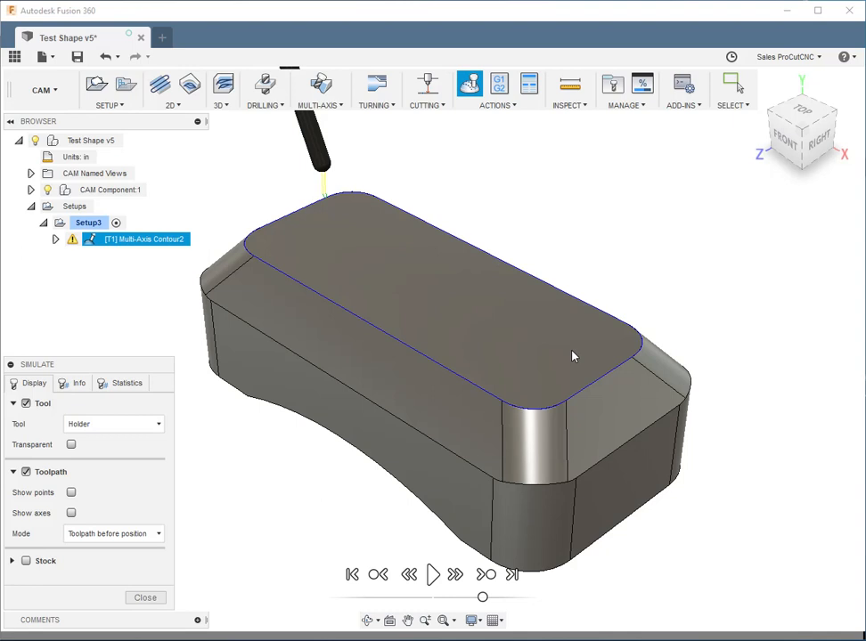
mouse_move(581, 333)
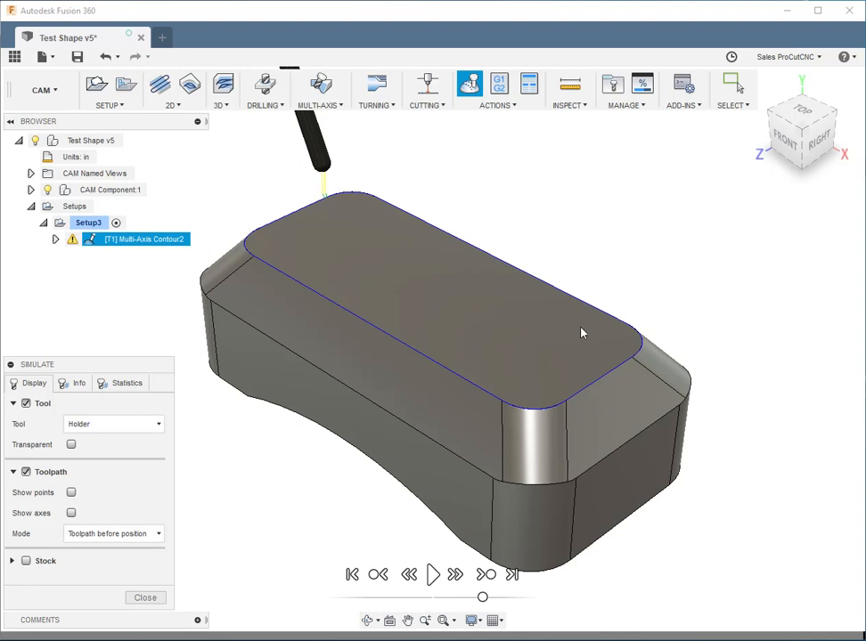
mouse_move(306, 265)
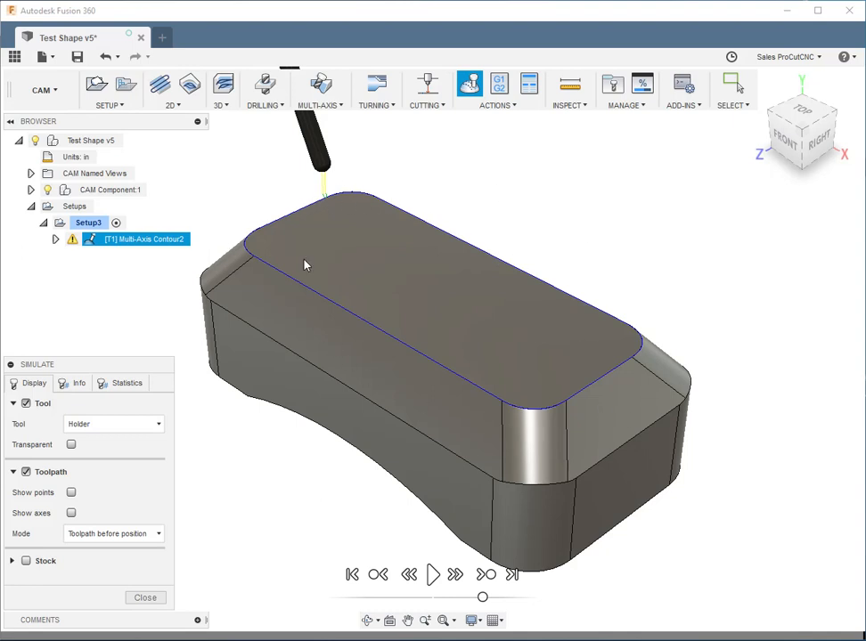
mouse_move(399, 419)
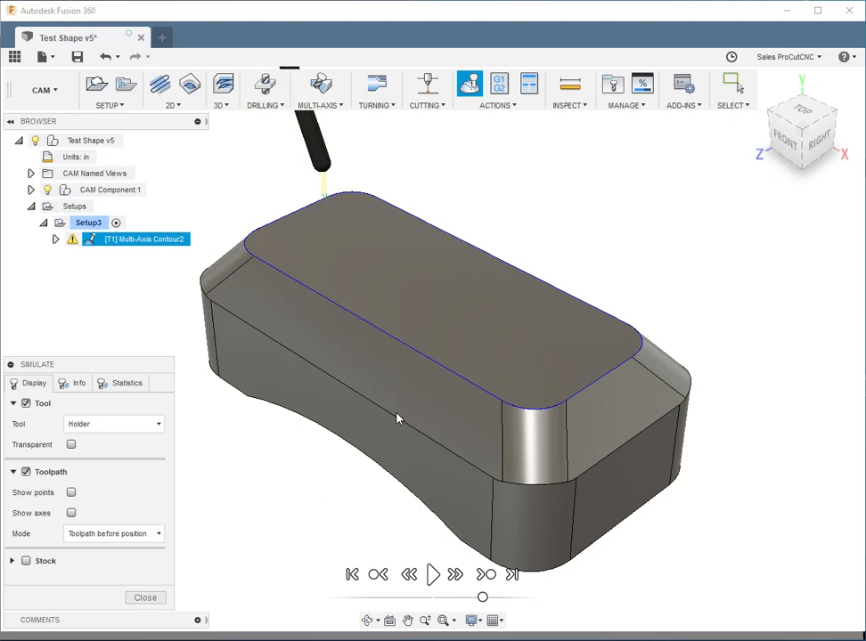
mouse_move(390, 446)
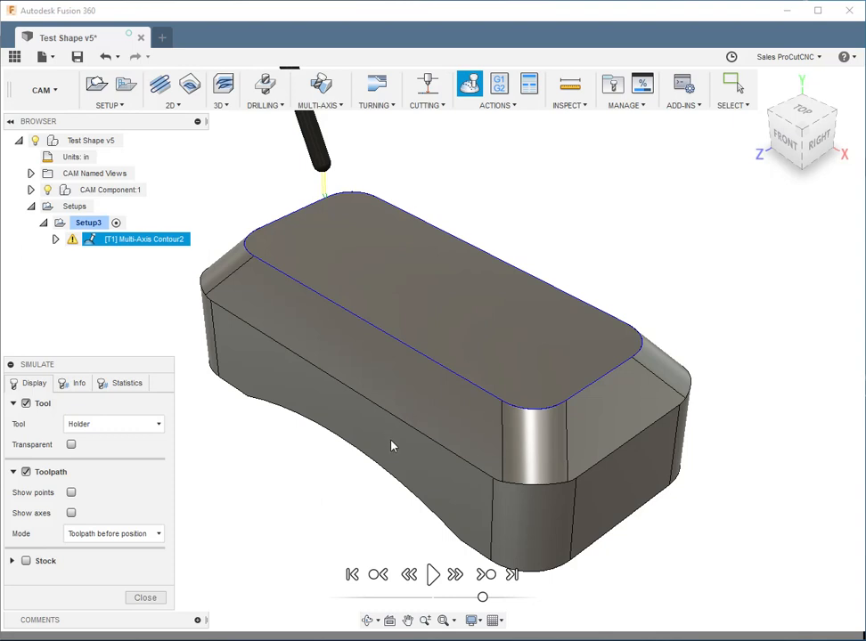
mouse_move(272, 497)
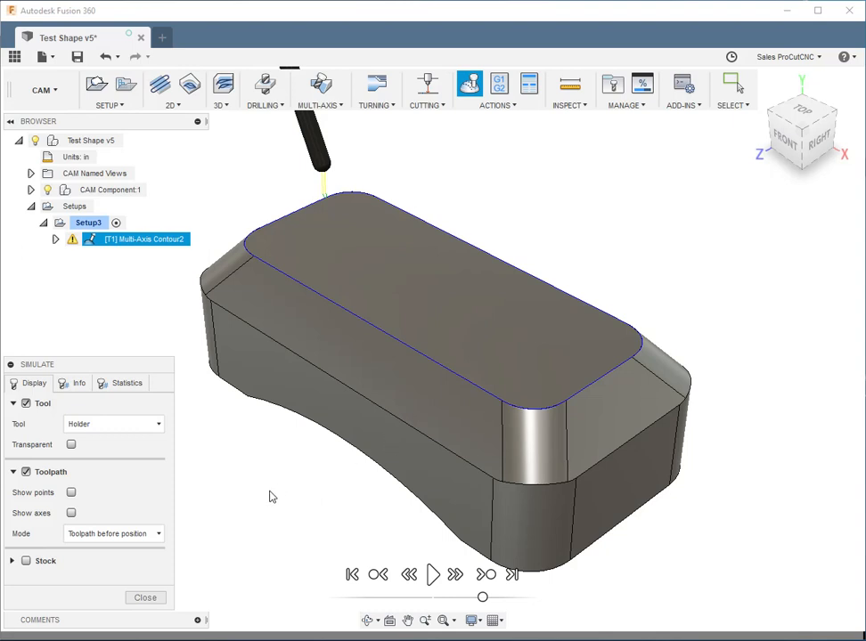
Play the multi-axis contour toolpath simulation from the playback controls.
left_click(433, 574)
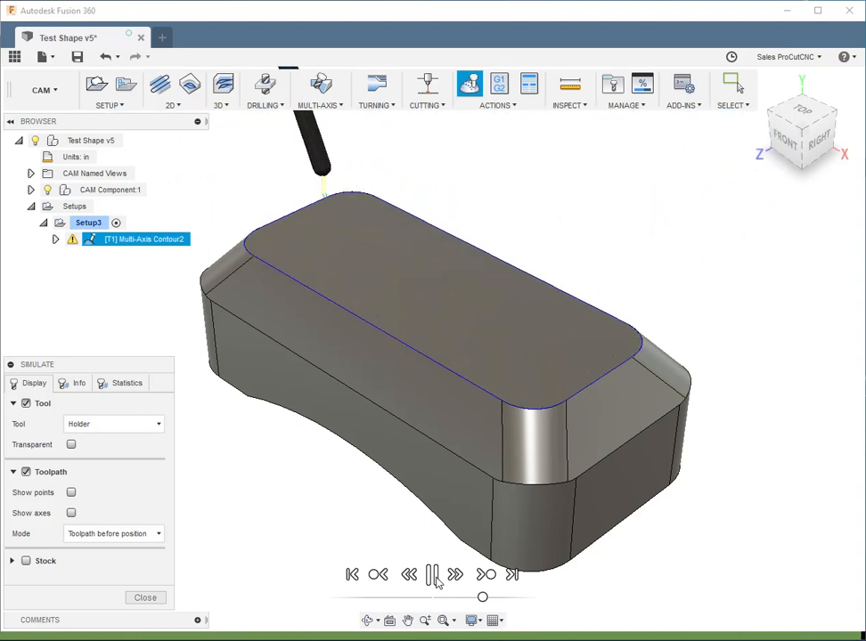
left_click(435, 573)
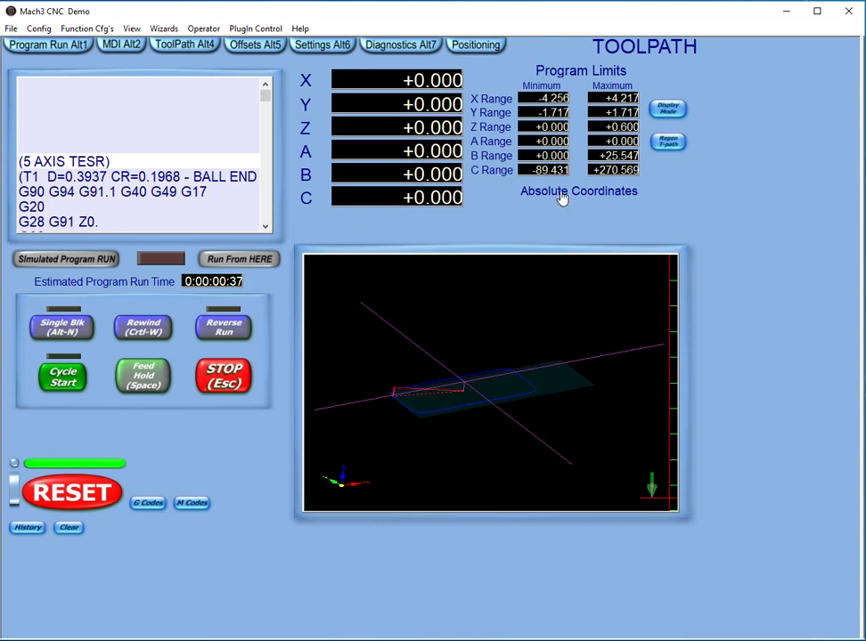
mouse_move(602, 179)
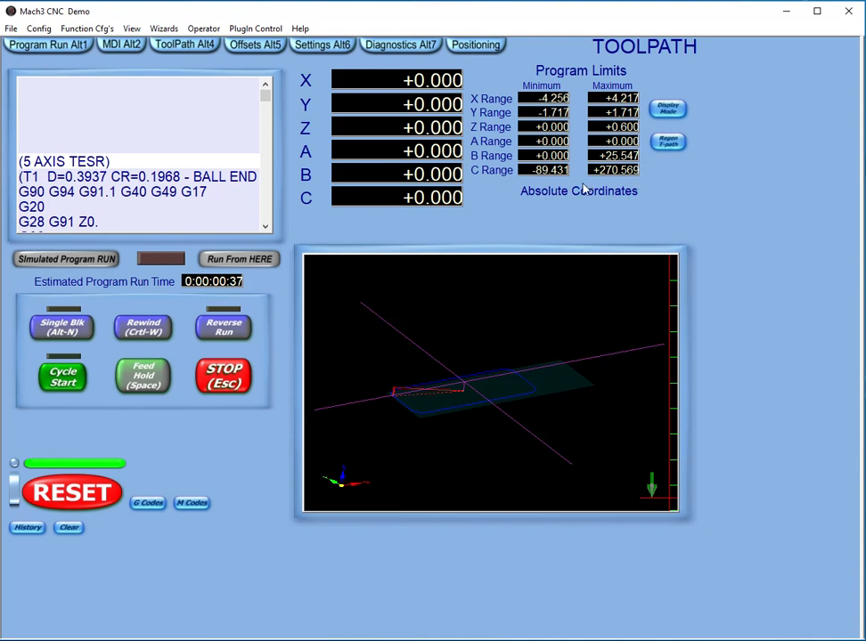
mouse_move(615, 178)
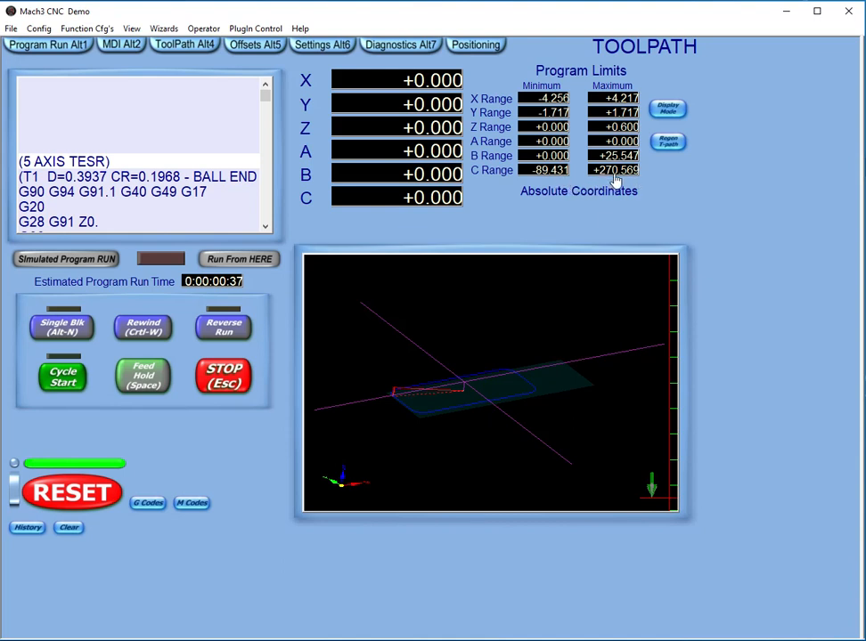
mouse_move(596, 191)
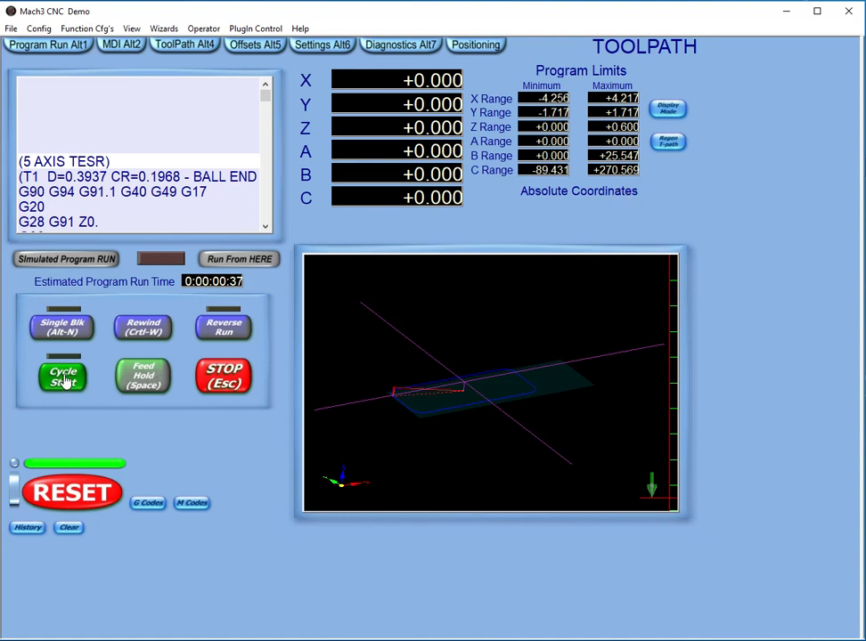
Start the loaded 5-axis contour program with Cycle Start.
left_click(63, 374)
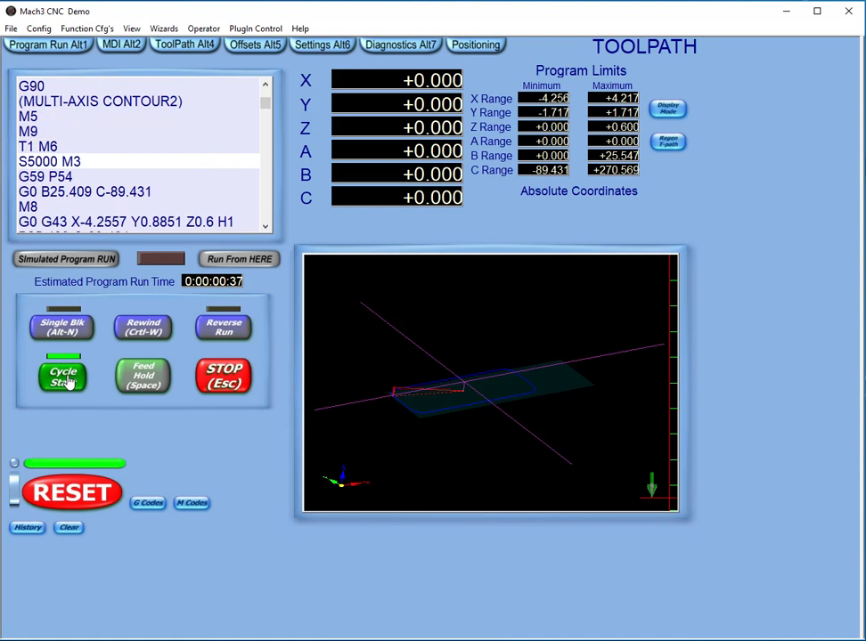
Step the contour program through its moves so X, Y, Z, B and C readouts trace the toolpath.
left_click(63, 374)
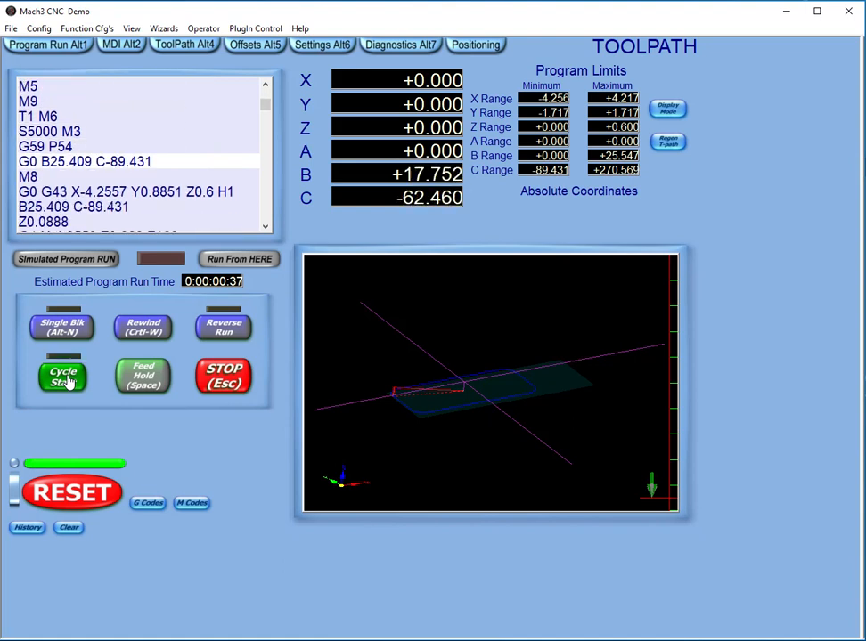
left_click(62, 376)
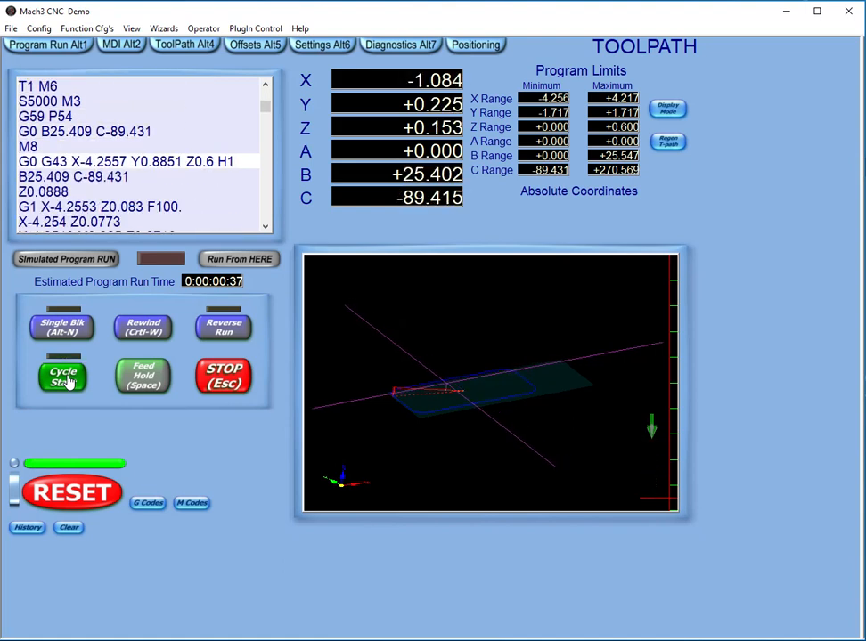
left_click(62, 376)
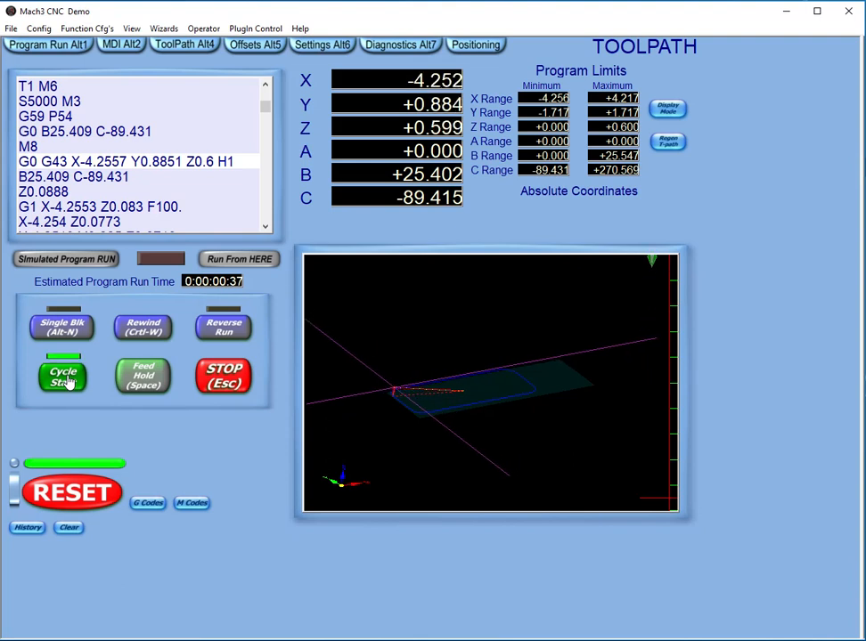
left_click(62, 374)
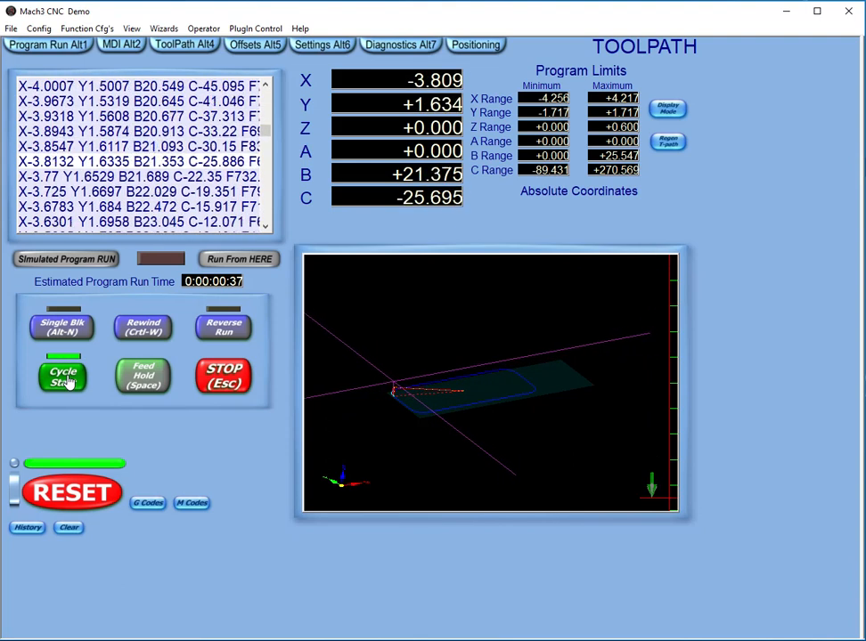
left_click(62, 374)
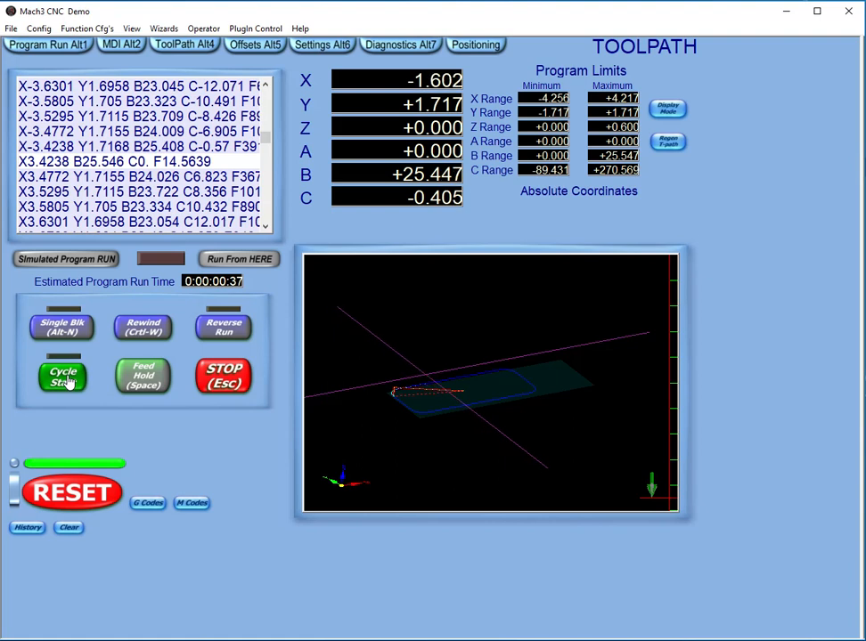
left_click(61, 374)
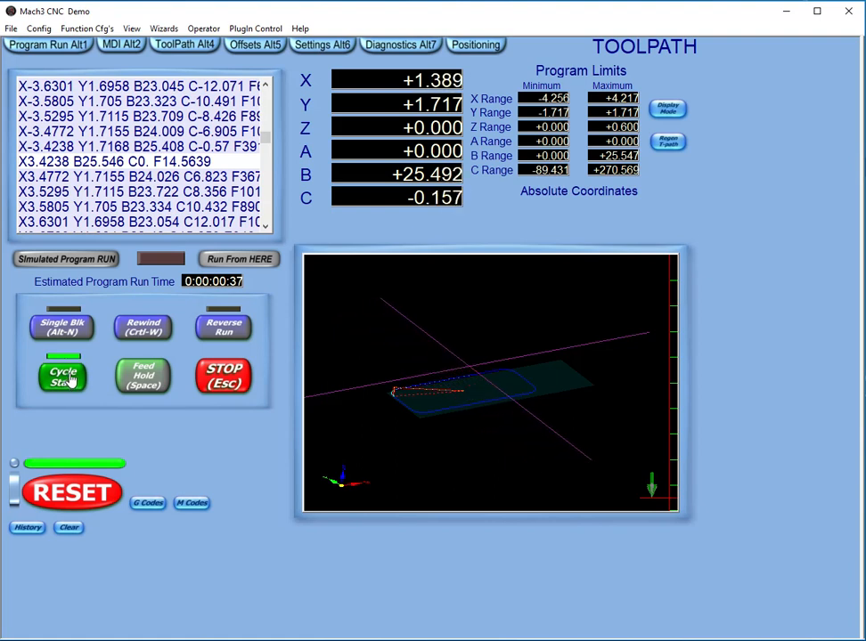
left_click(62, 374)
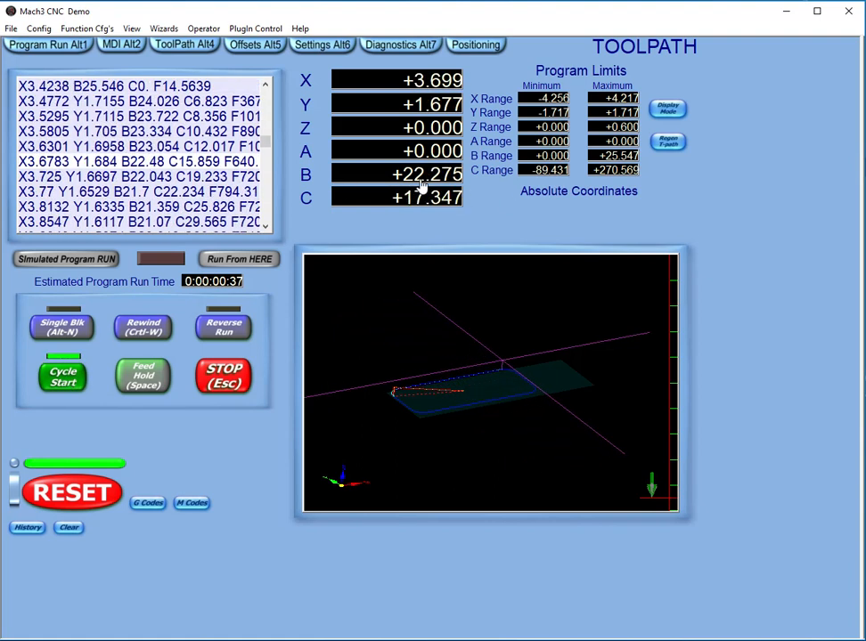